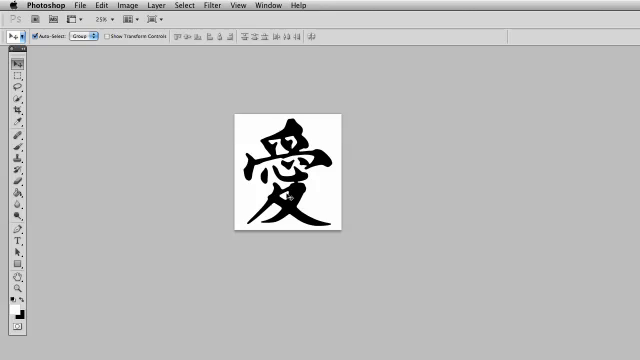
mouse_move(350, 155)
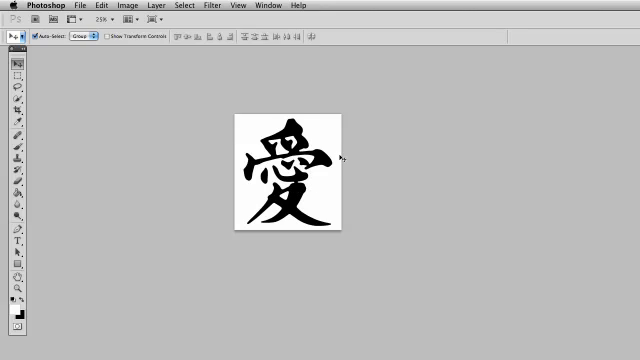
mouse_move(298, 176)
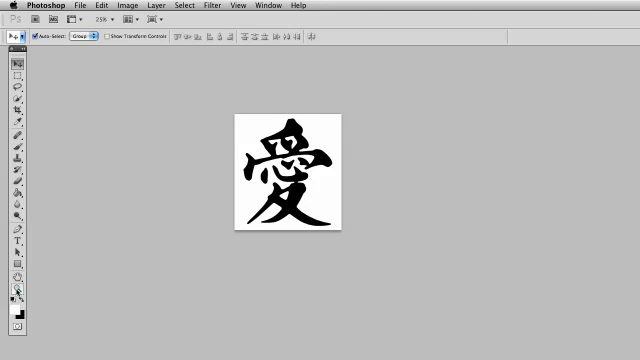
Step: Zoom the calligraphy logo document from 25% to 33.3% with the Zoom tool
left_click(10, 49)
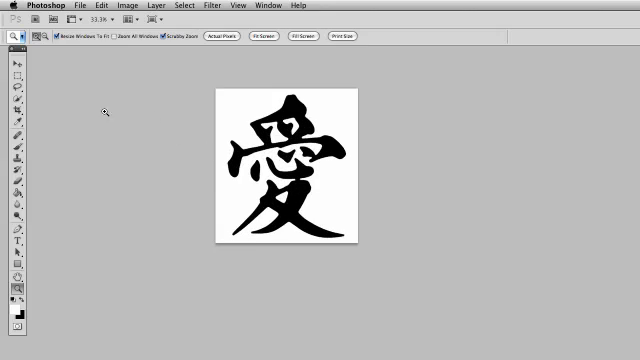
mouse_move(330, 204)
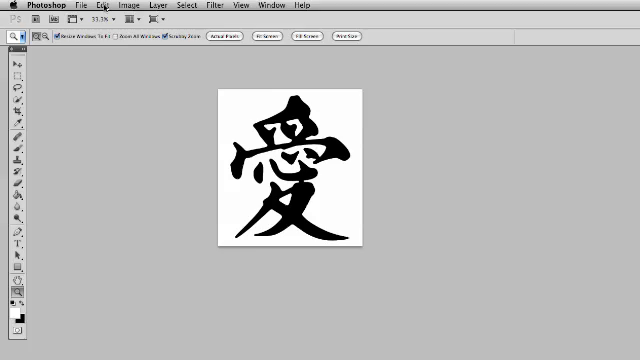
Step: Define the black kanji logo as a brush preset named 'symbol brush'
left_click(96, 8)
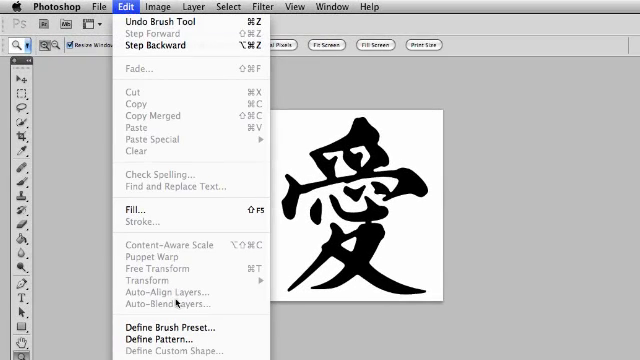
mouse_move(169, 326)
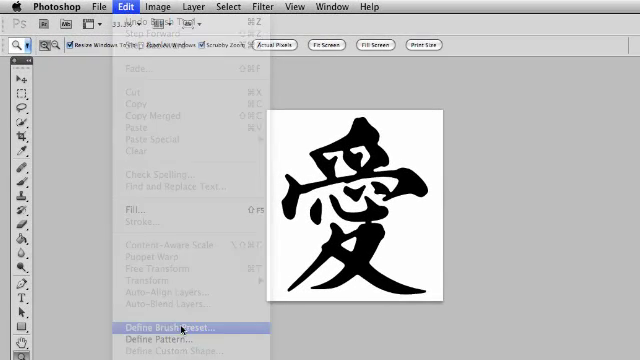
left_click(160, 327)
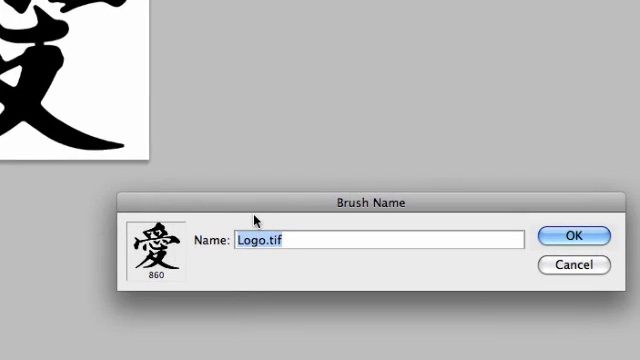
type("smy")
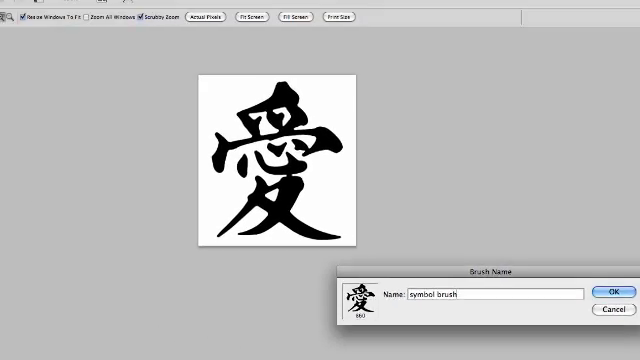
left_click(610, 283)
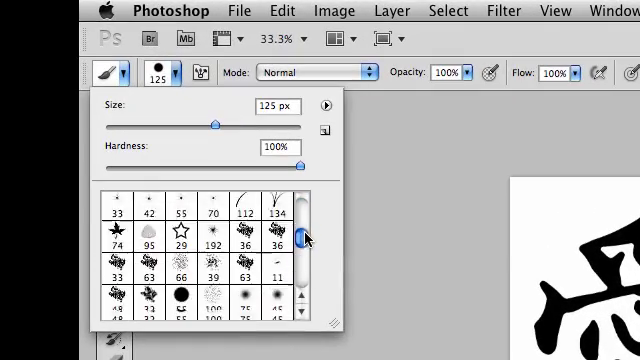
Step: Scroll through the Brush Preset picker to review the available brushes
scroll("down", 3)
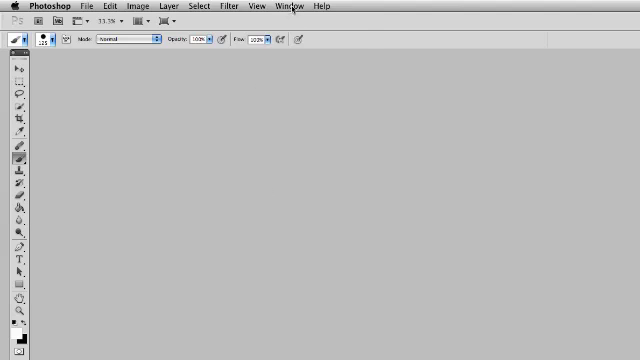
Step: Bring the blank Untitled-1 document forward from the Window menu's document list
left_click(290, 7)
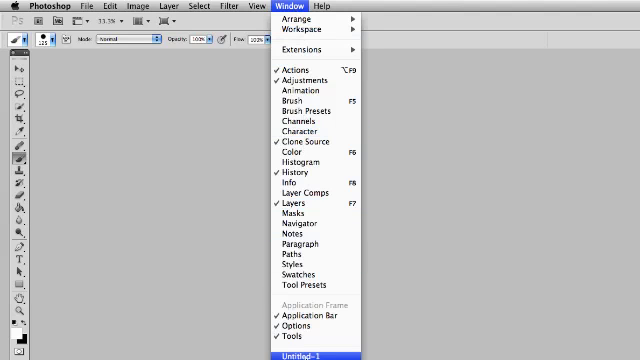
left_click(312, 351)
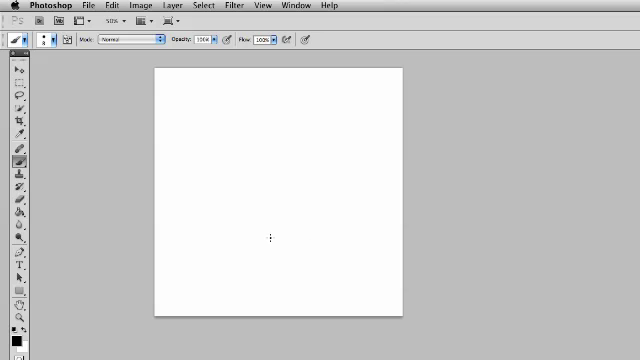
mouse_move(242, 188)
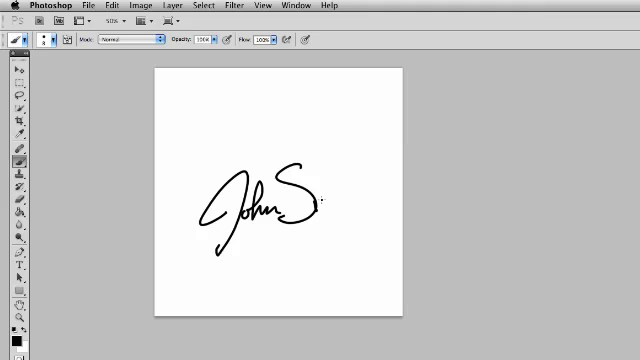
Step: Write a black signature stroke horizontally across the middle of the white canvas
left_click_drag(305, 200, 375, 200)
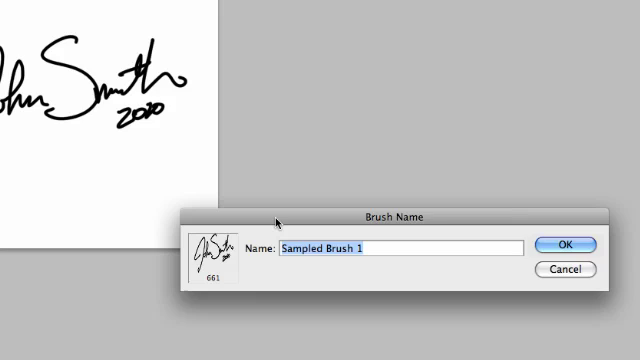
Step: Name the signature brush preset and verify it in the Brush Preset picker
type("smi")
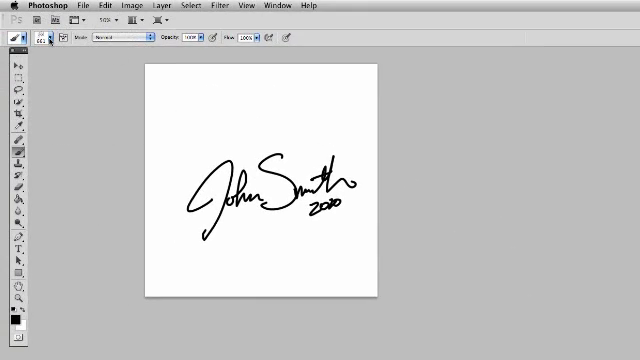
left_click(63, 40)
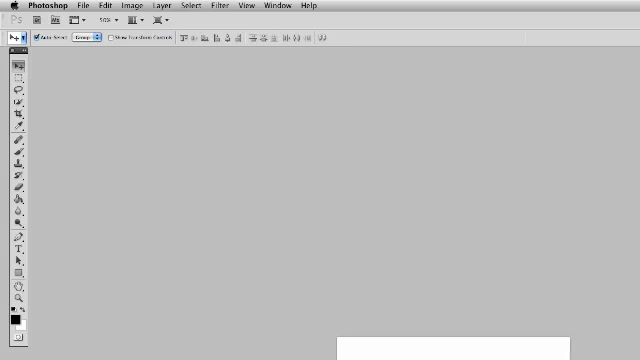
Step: Bring the boy's portrait photo document to the front
left_click(272, 5)
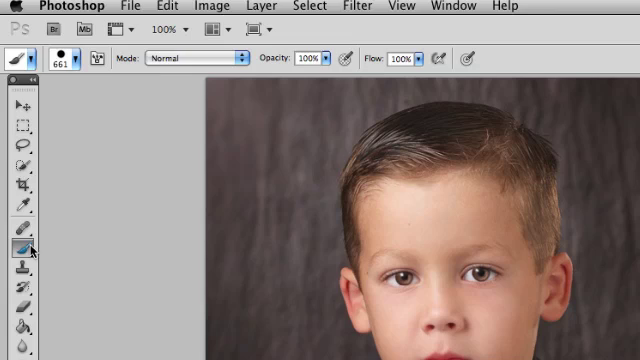
Step: Pick the symbol brush from the presets to stamp the photo, then reopen the presets
left_click(76, 57)
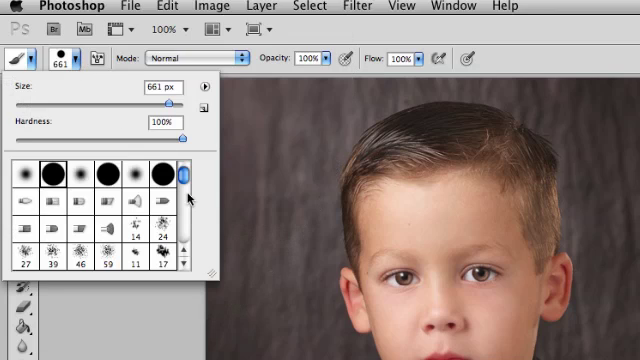
scroll("down", 3)
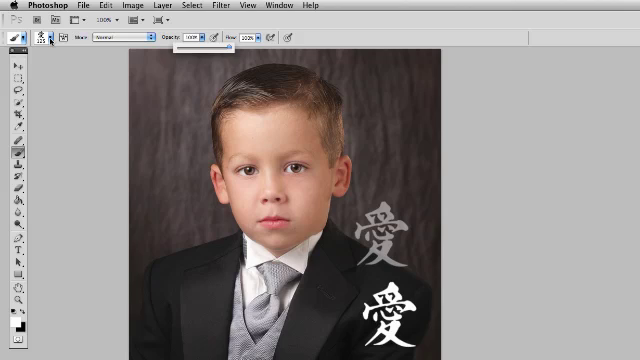
left_click(35, 38)
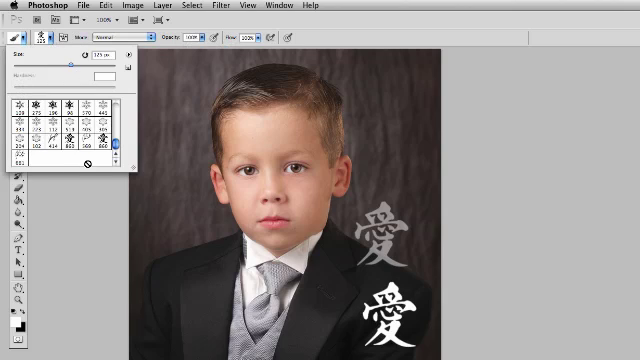